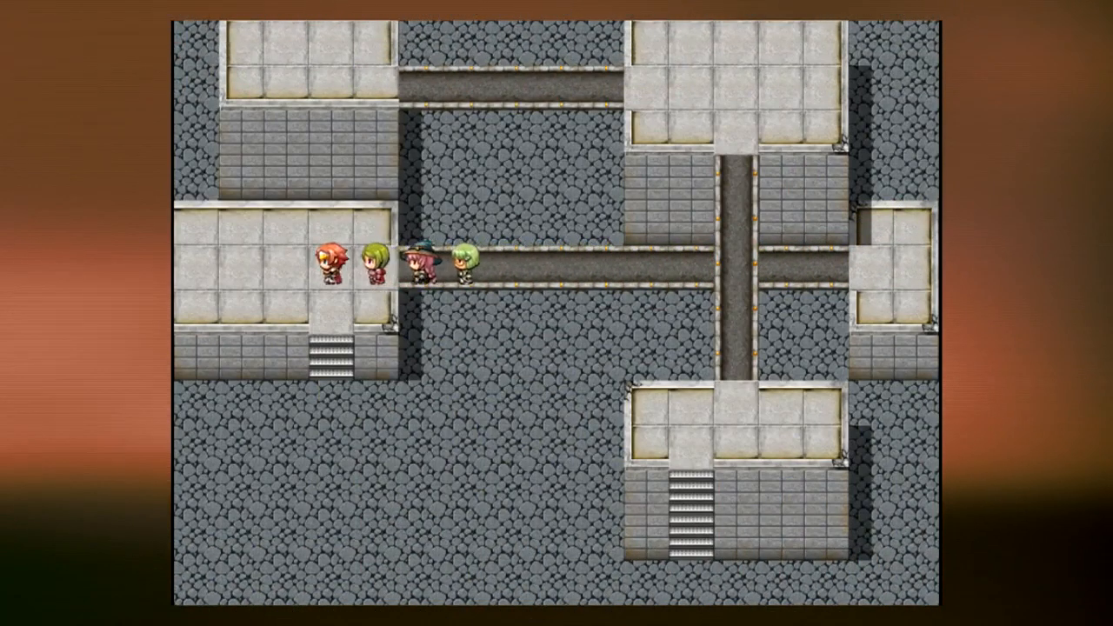
- Walk the party beneath the crossing bridge, then up onto and along the top bridge
key(Right)
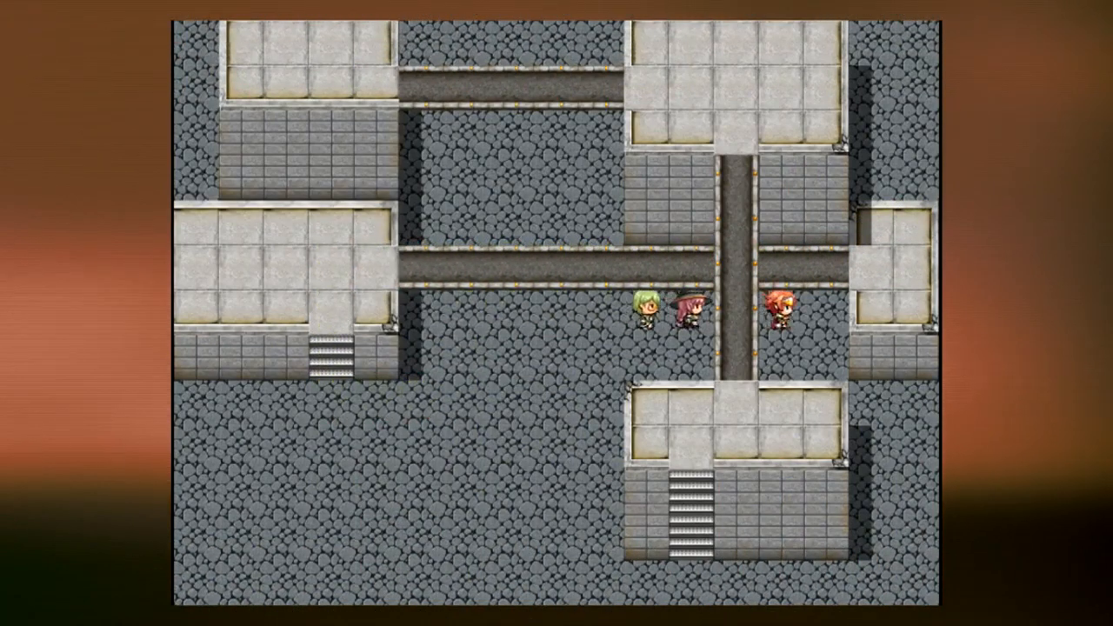
key(up)
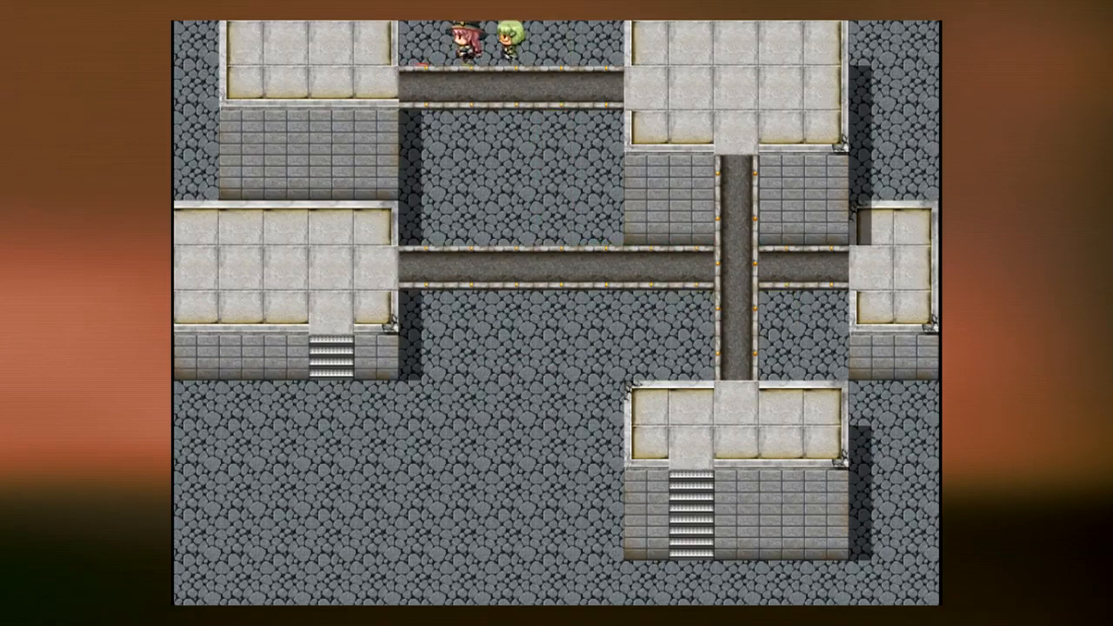
key(down)
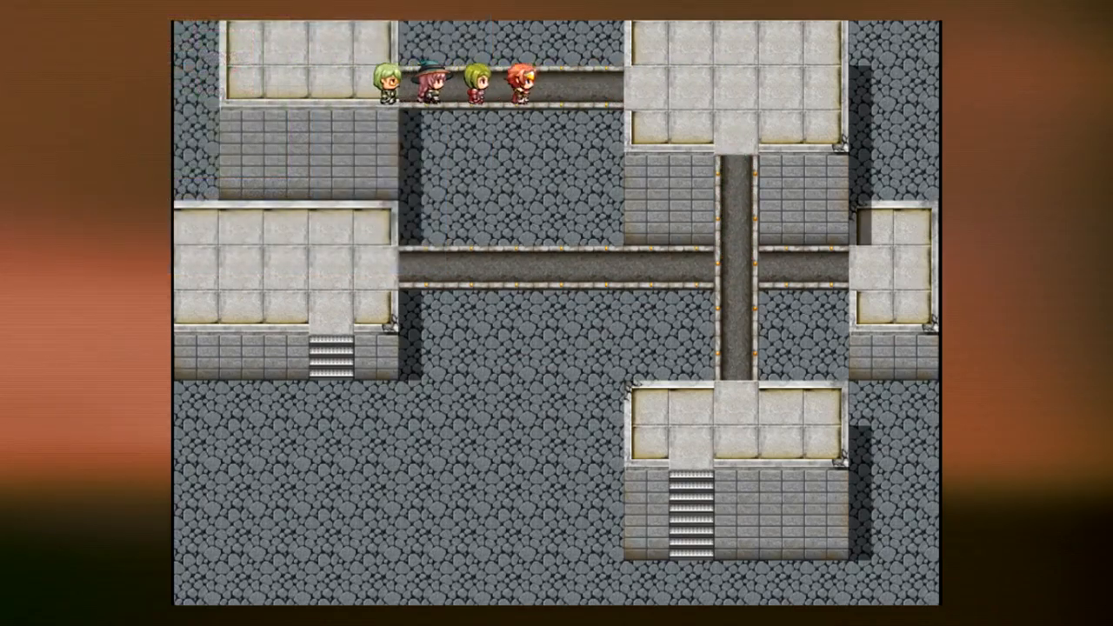
- Walk the party down to the map's bottom and back onto the left platform
key(Down)
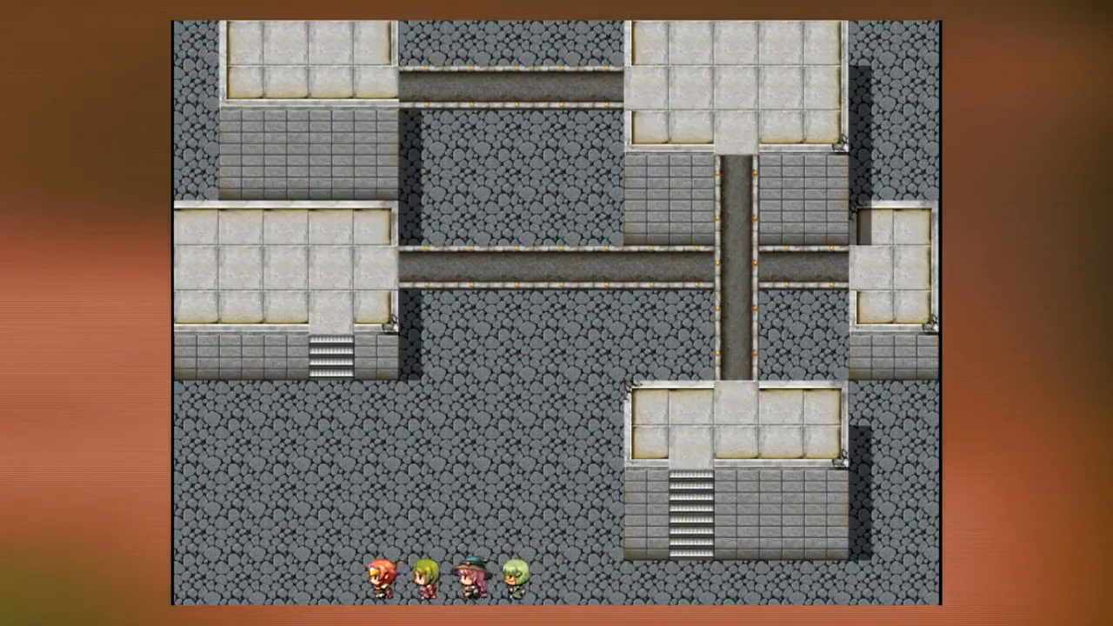
key(up)
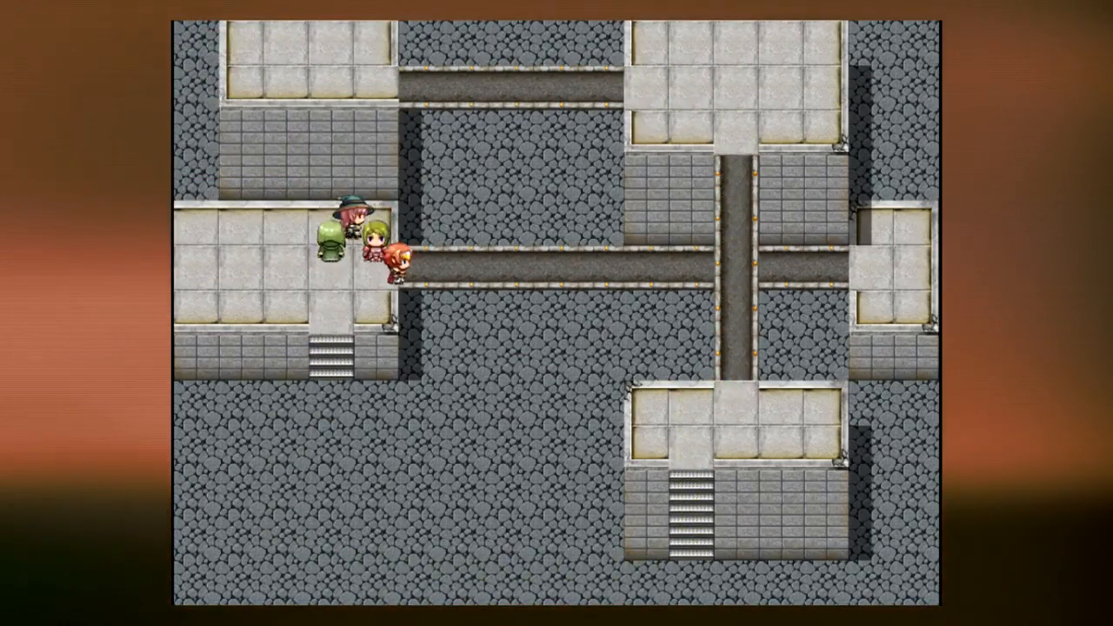
key(Right)
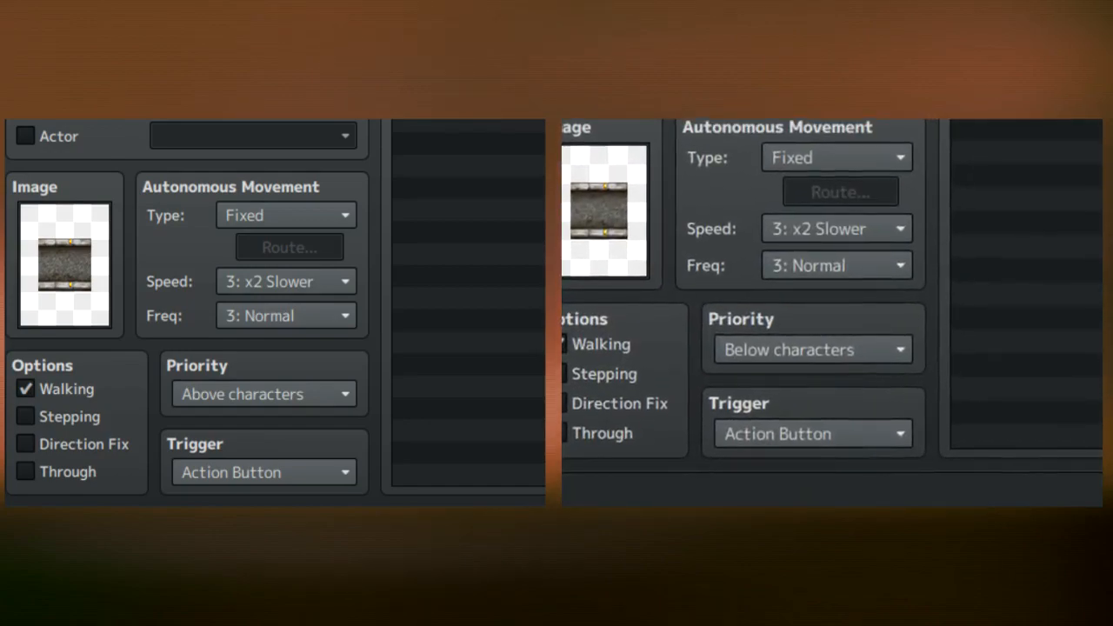
- Create the Block_Layer_1 event with condition Layer ≥ 1, no image, priority Same as characters
click(612, 158)
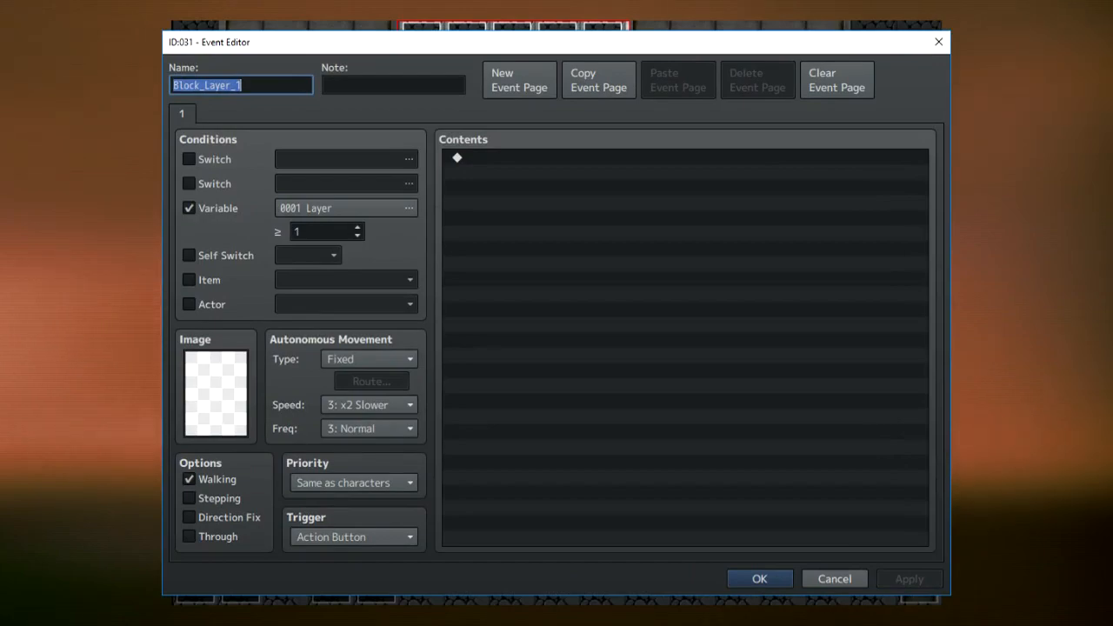
- Show the Player Touch page calling the Modify Layers common event and its direction If/Else
click(758, 578)
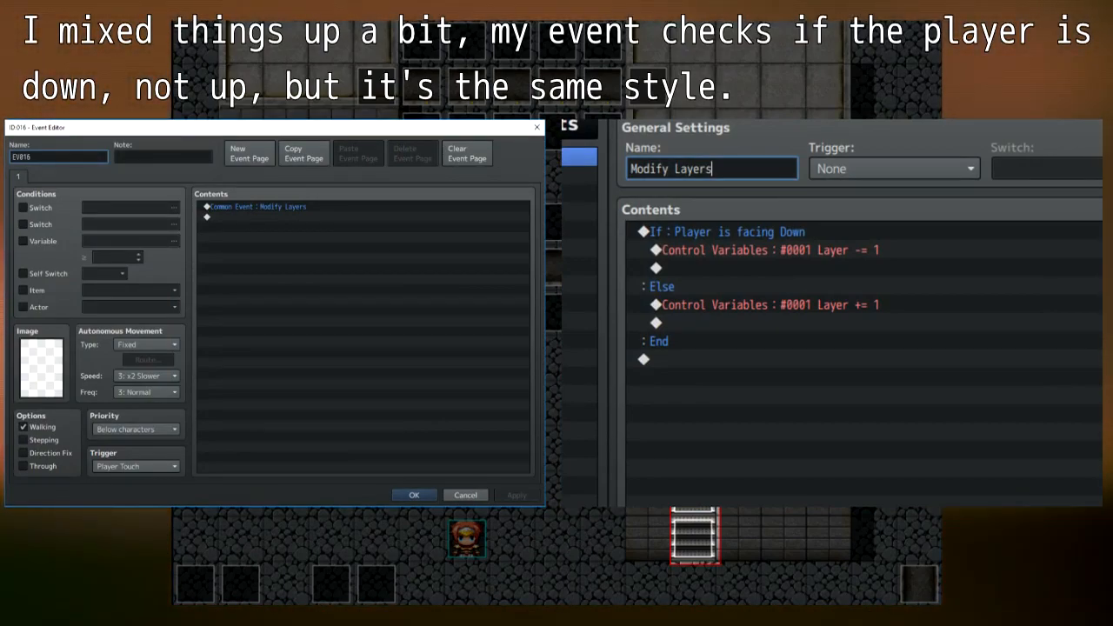
click(413, 494)
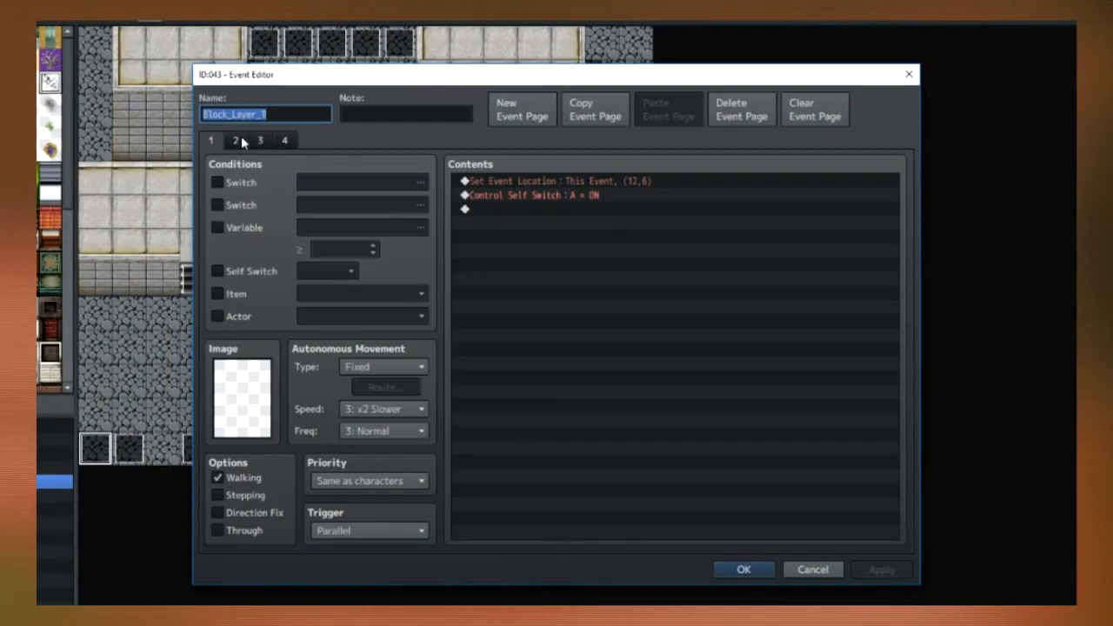
mouse_move(501, 259)
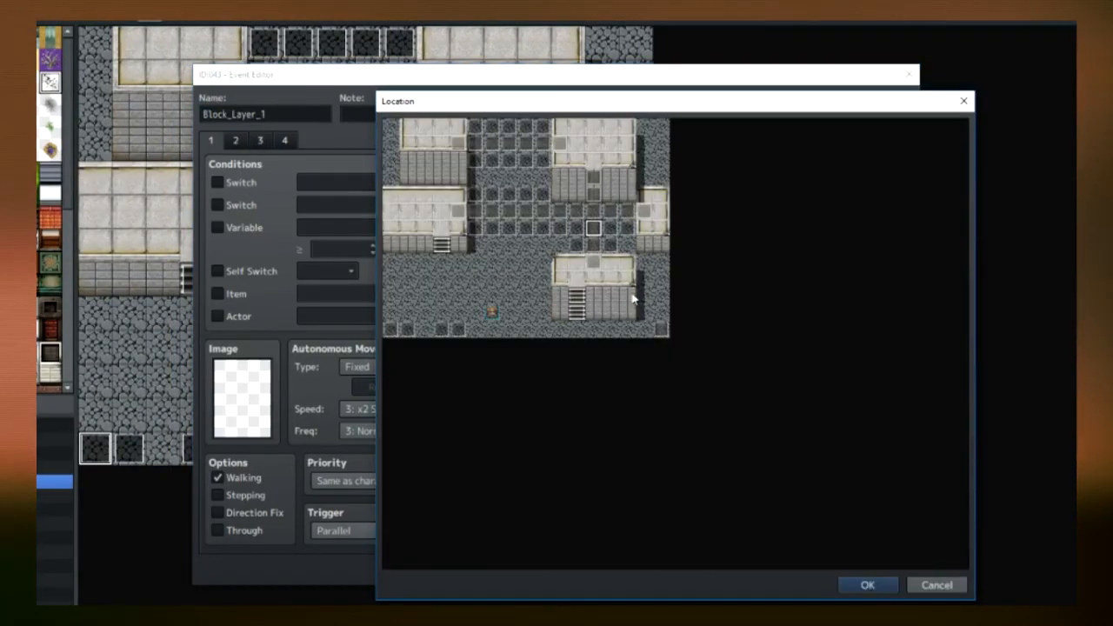
- Set Block_Layer_1's self-relocation target tile and review its other page
click(598, 233)
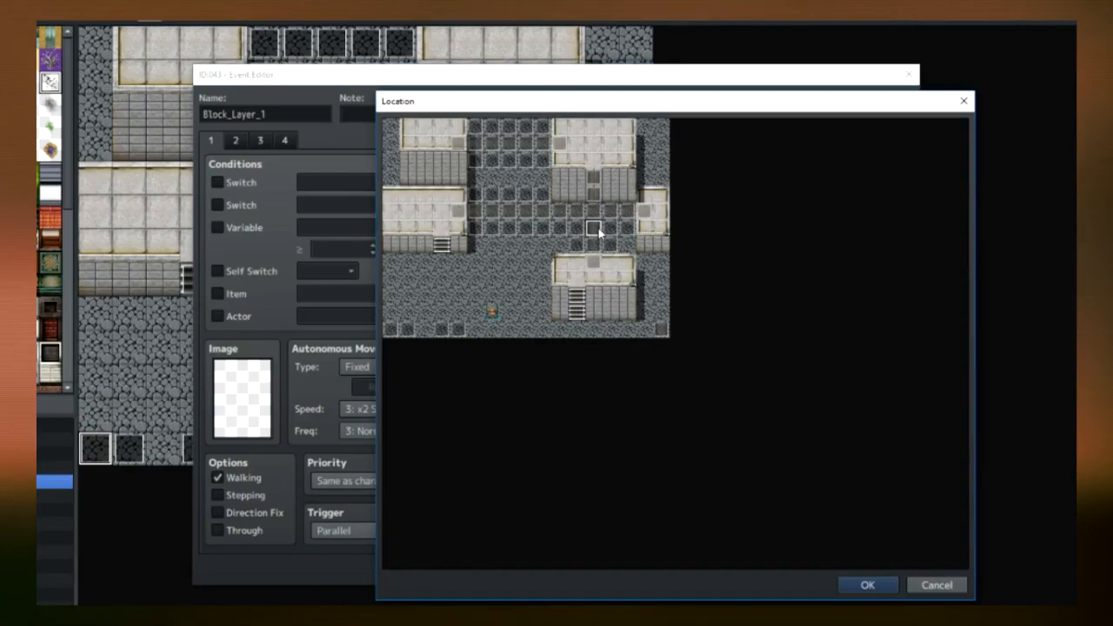
click(866, 585)
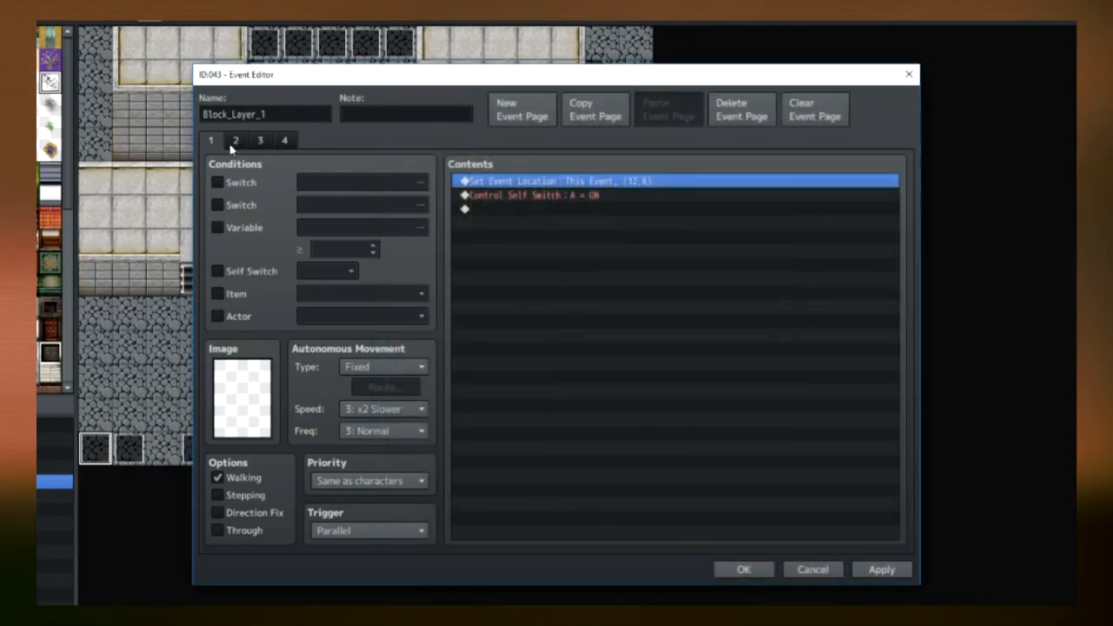
click(236, 139)
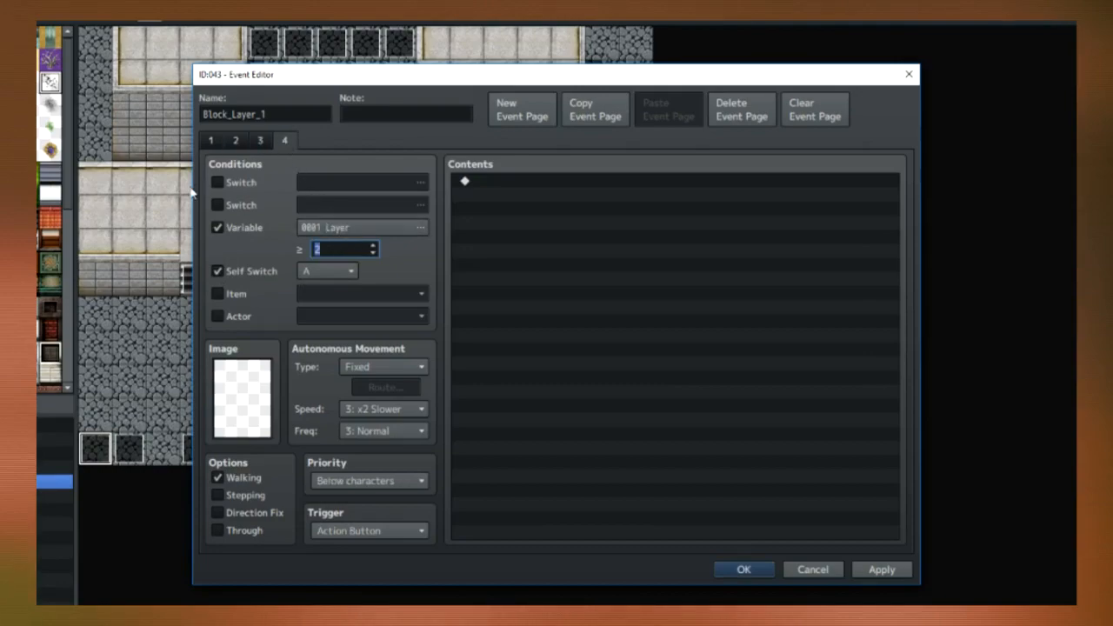
mouse_move(330, 264)
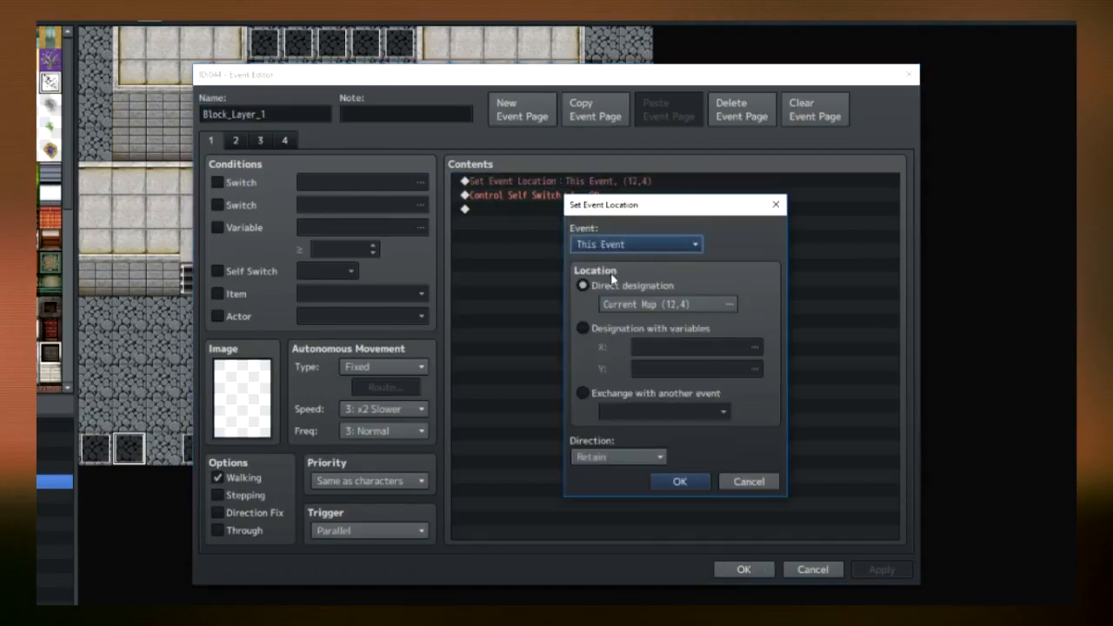
- Pick the destination tile (12,4) for the page requiring Layer ≥ 2 and self switch A
click(728, 302)
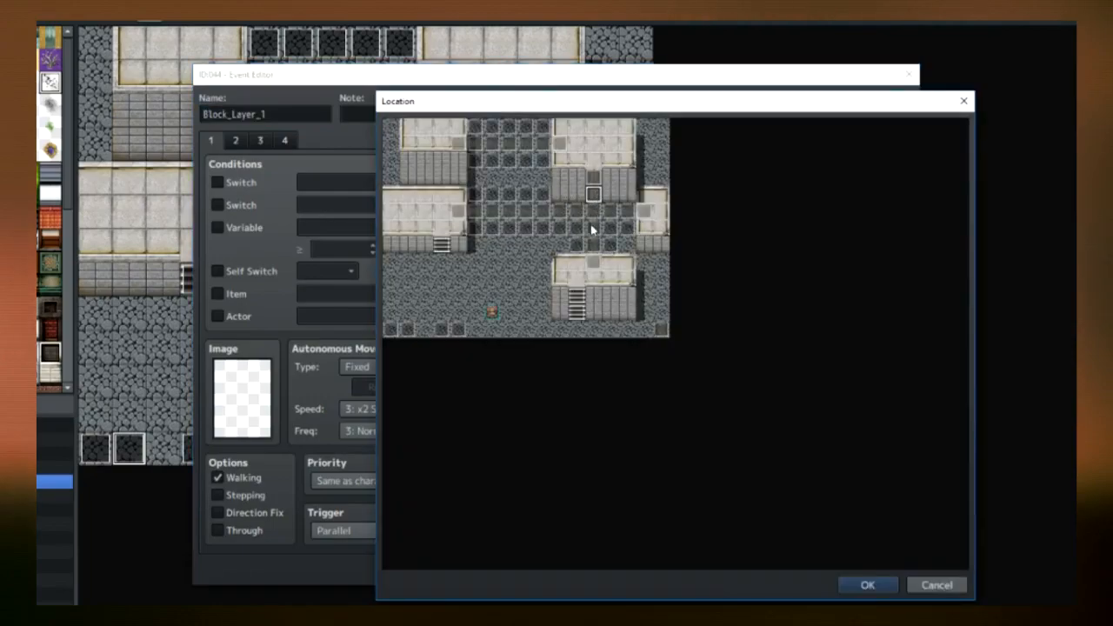
click(865, 584)
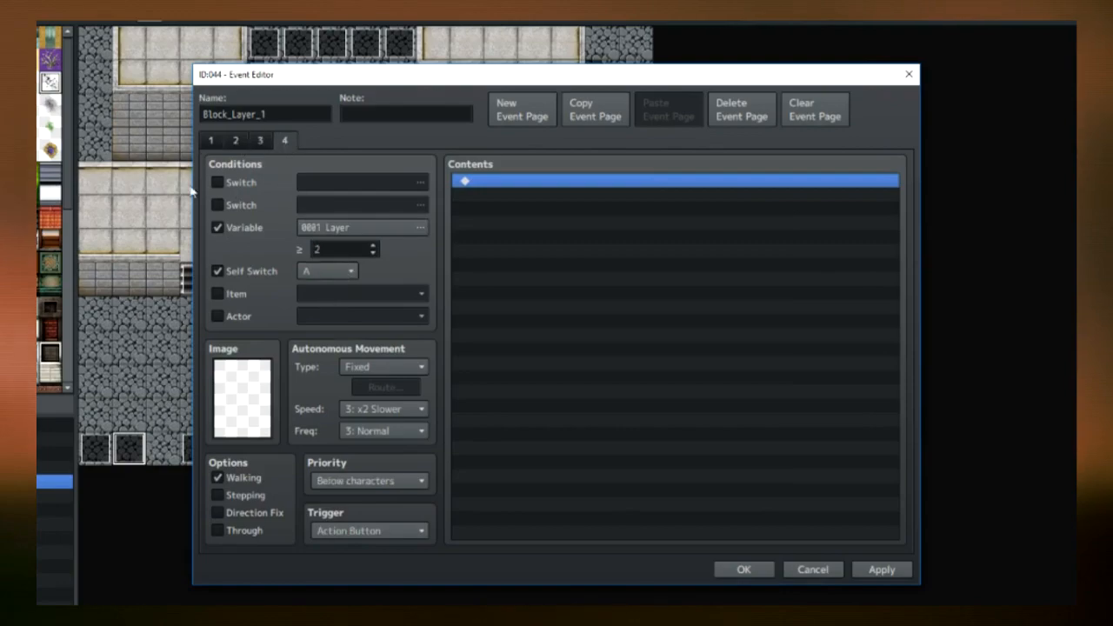
mouse_move(386, 183)
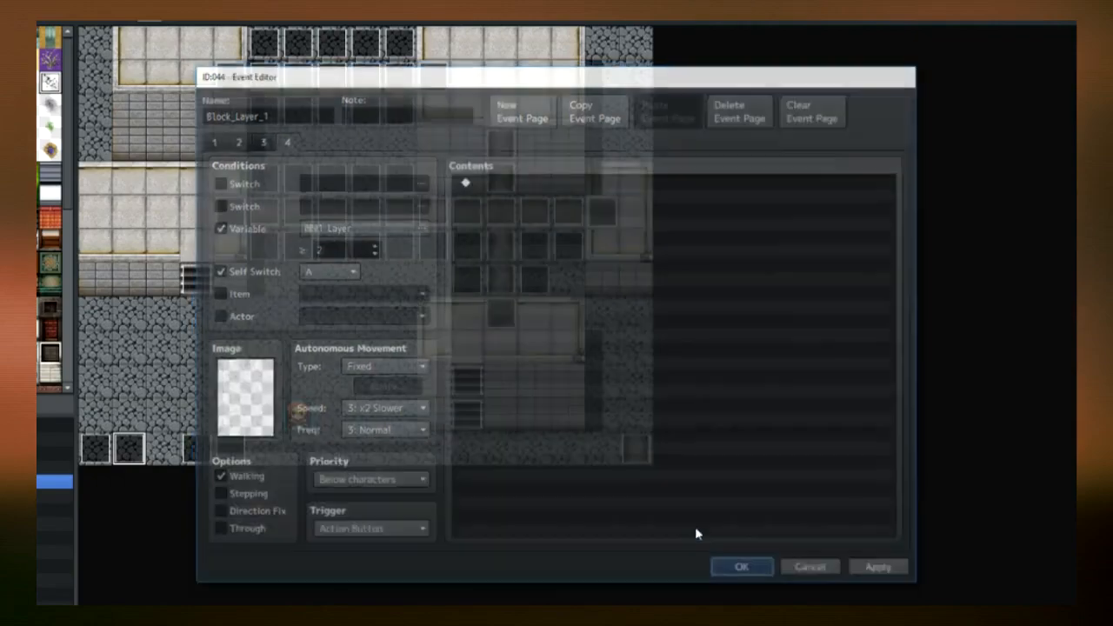
- Set Block_Layer_2's Set Event Location command to relocate it to tile (13,5)
click(741, 567)
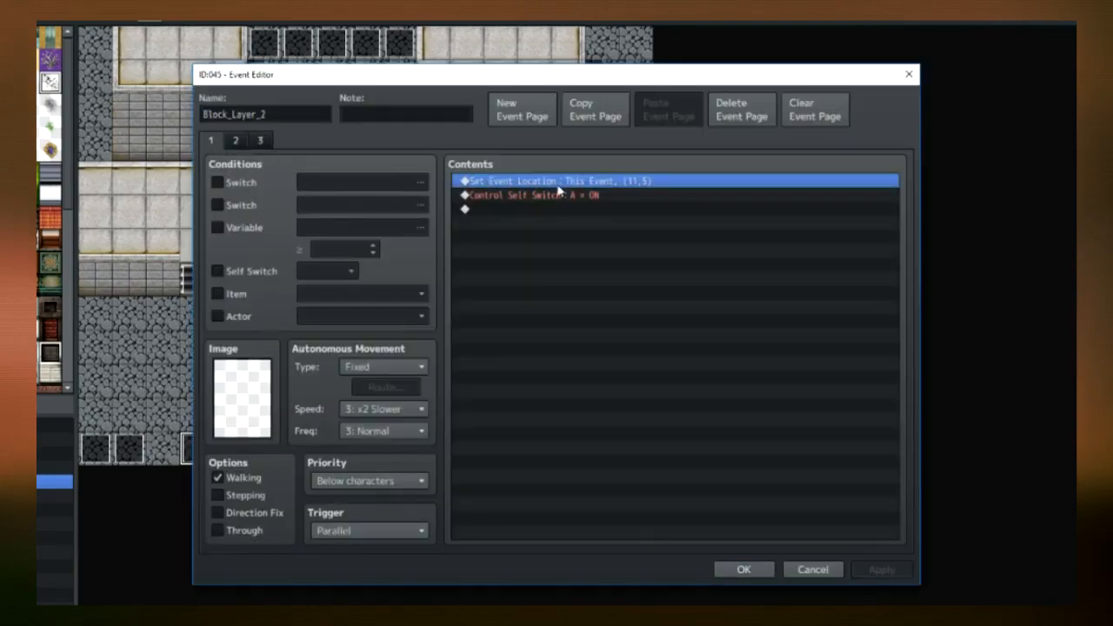
double_click(556, 179)
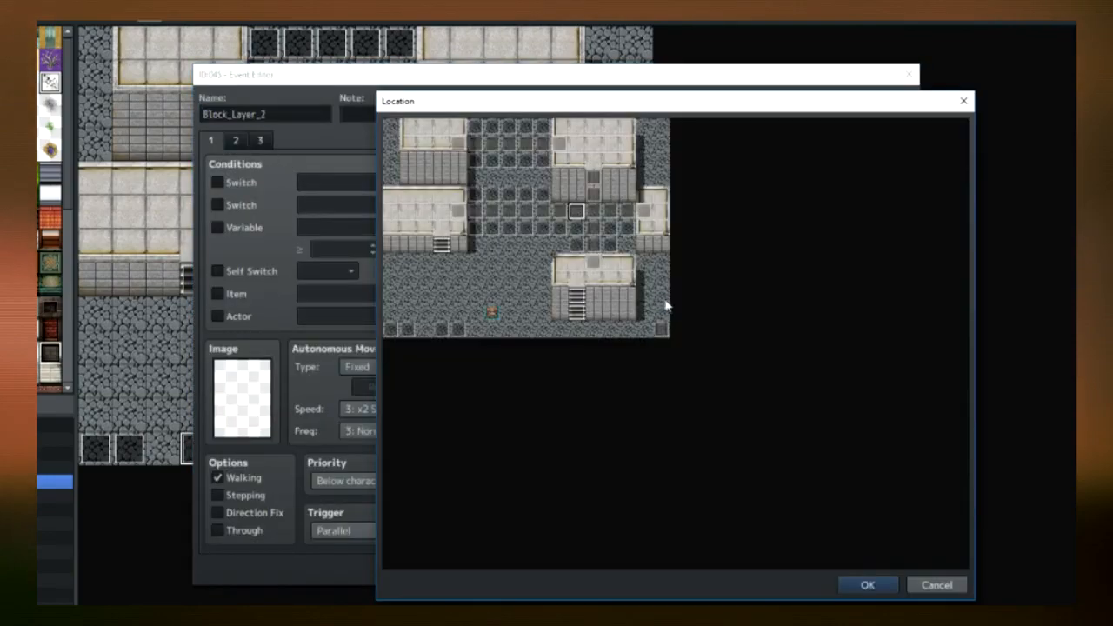
click(577, 212)
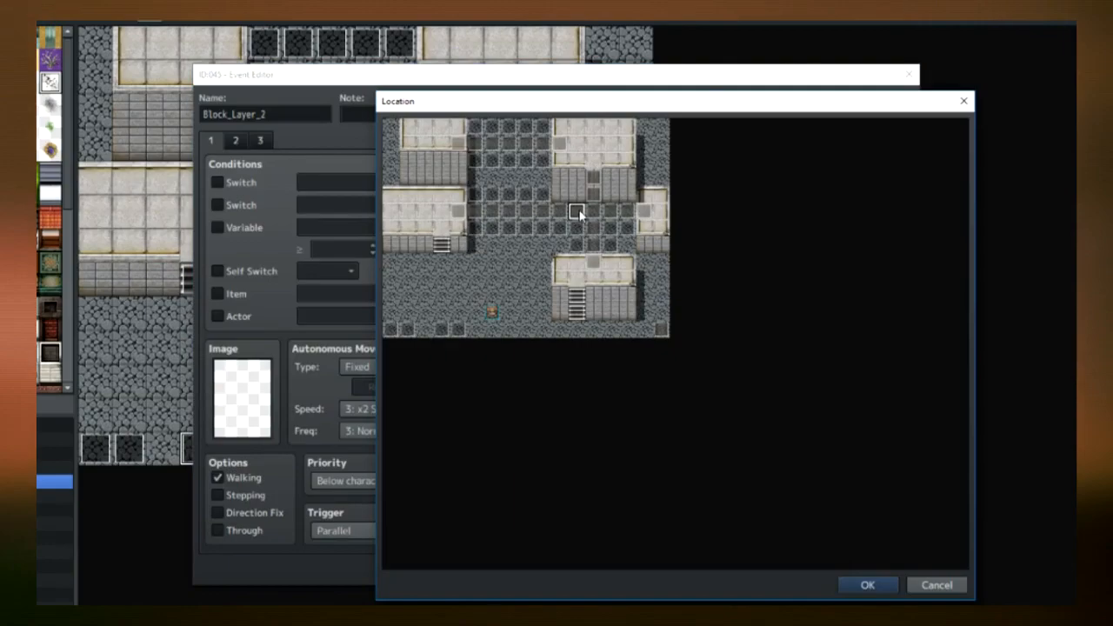
click(866, 584)
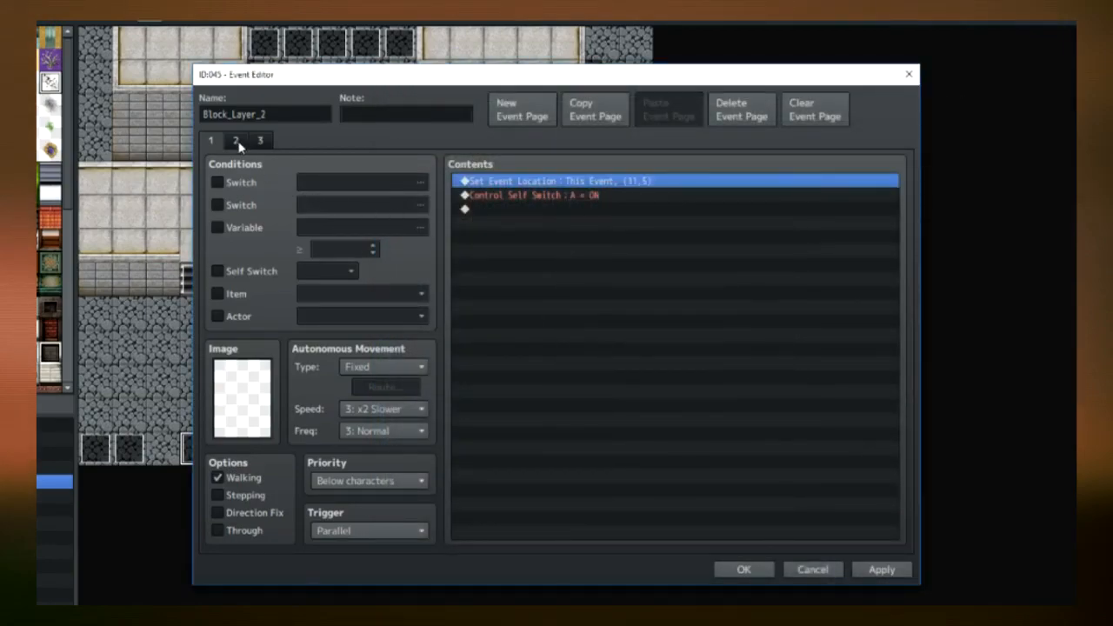
- Review Block_Layer_2's second and third pages and move on to the next block event
click(261, 139)
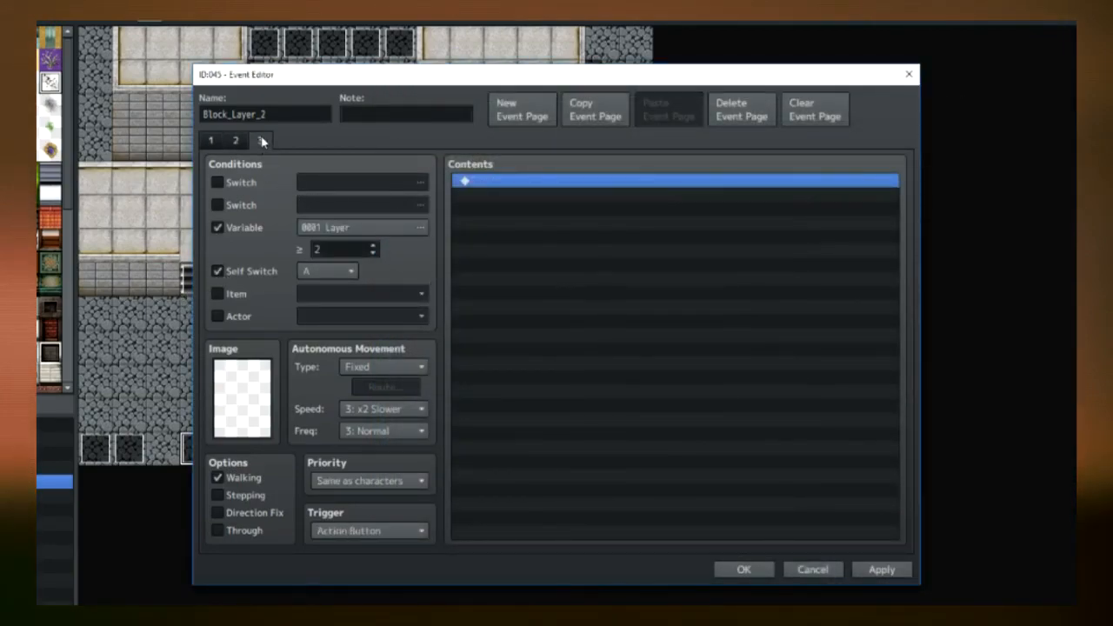
click(261, 140)
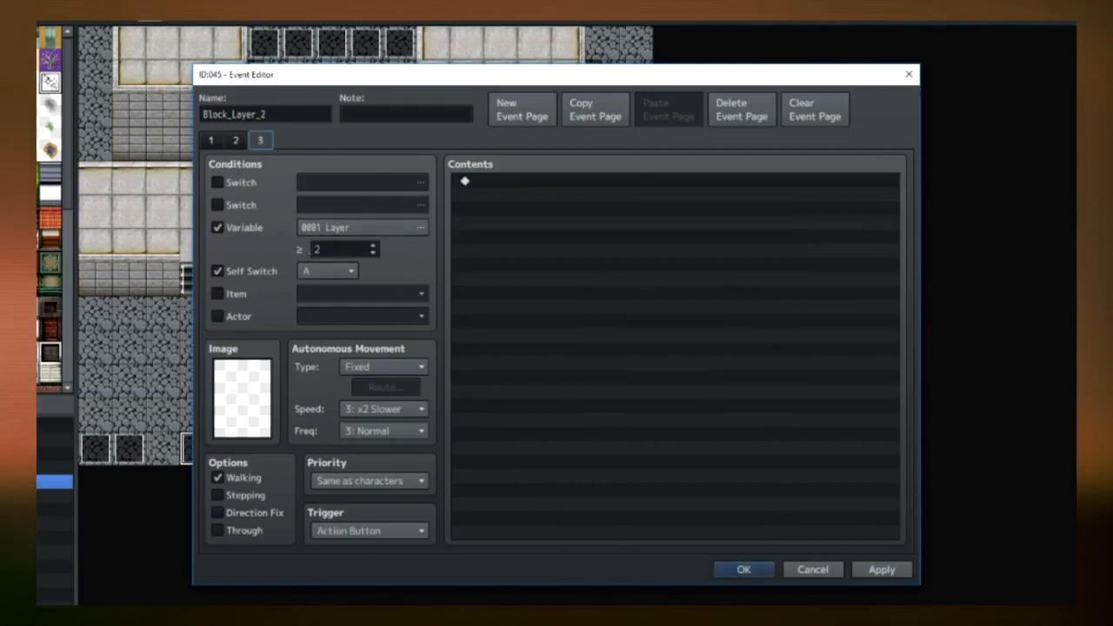
click(218, 226)
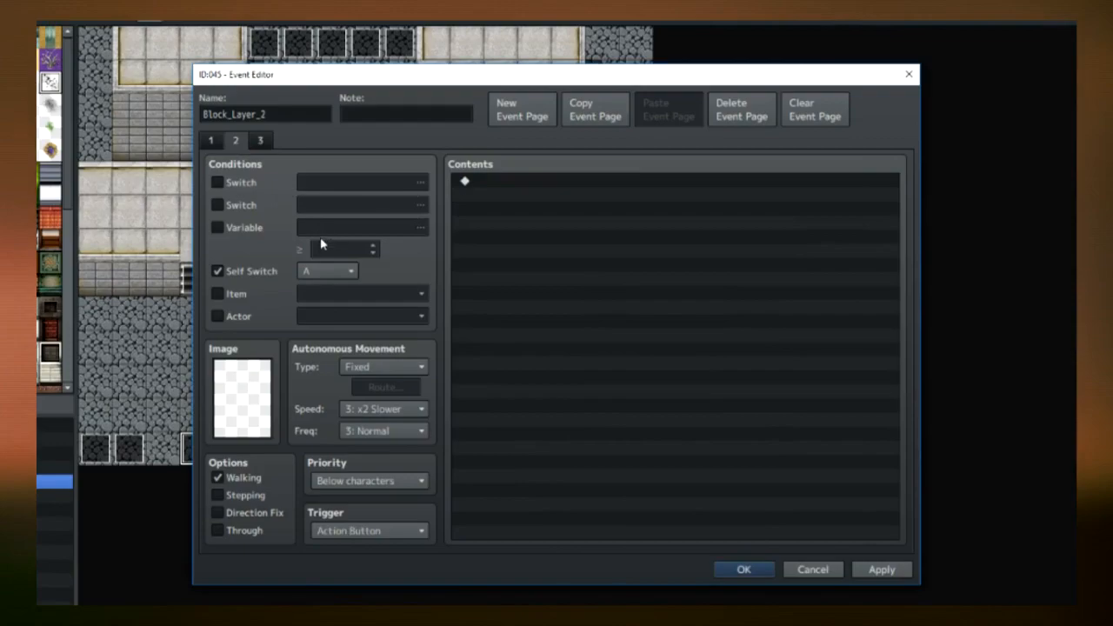
mouse_move(500, 473)
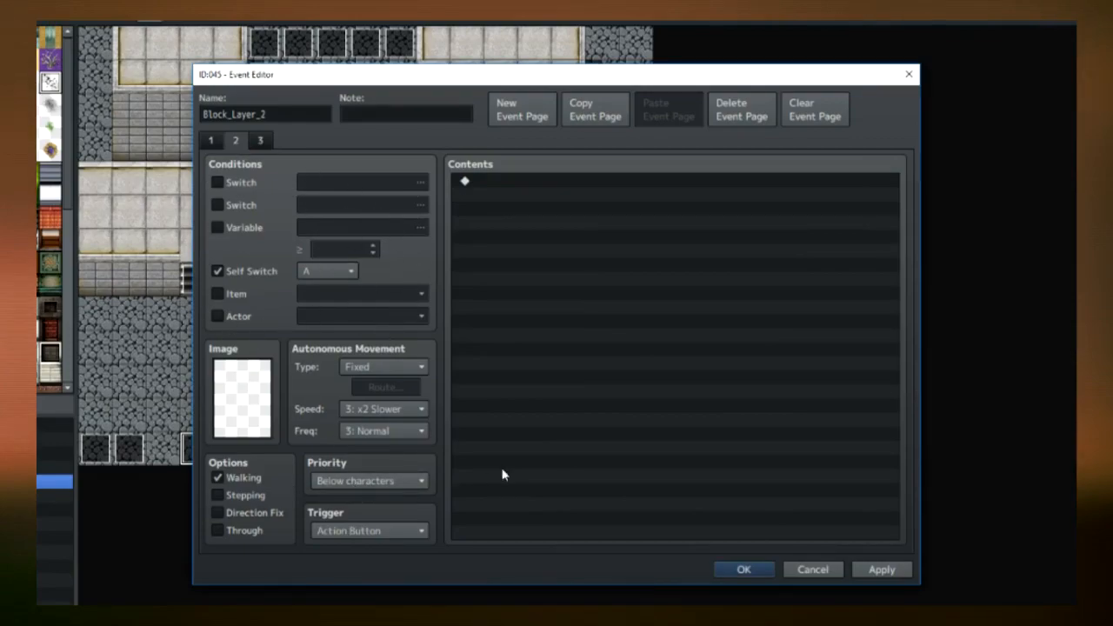
click(218, 227)
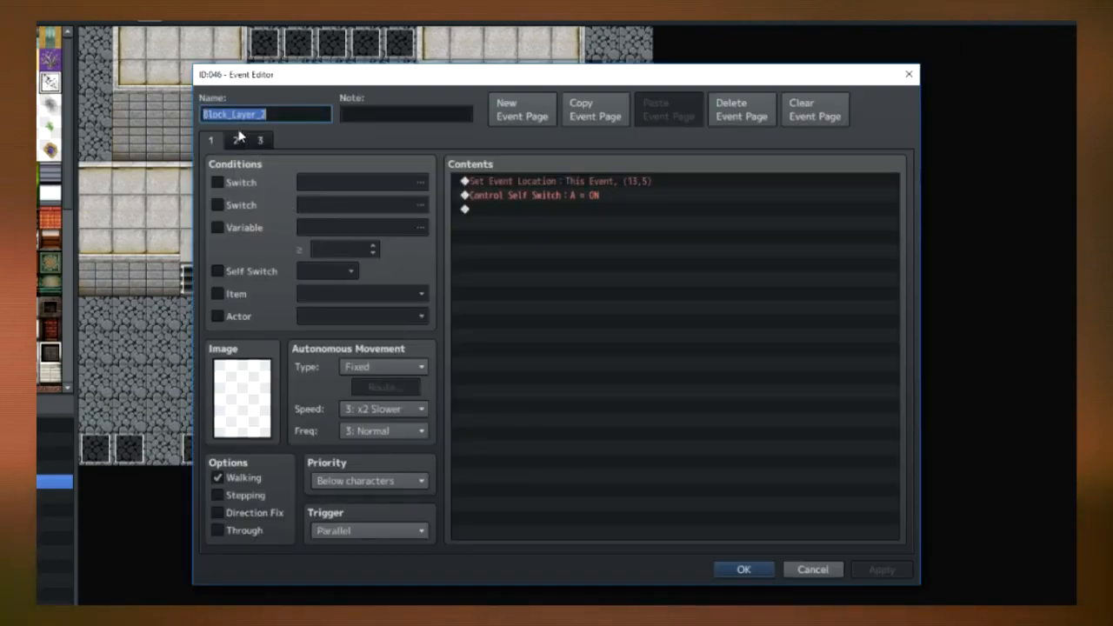
- Set the next block event's self-relocation tile and check its third page conditions
double_click(542, 181)
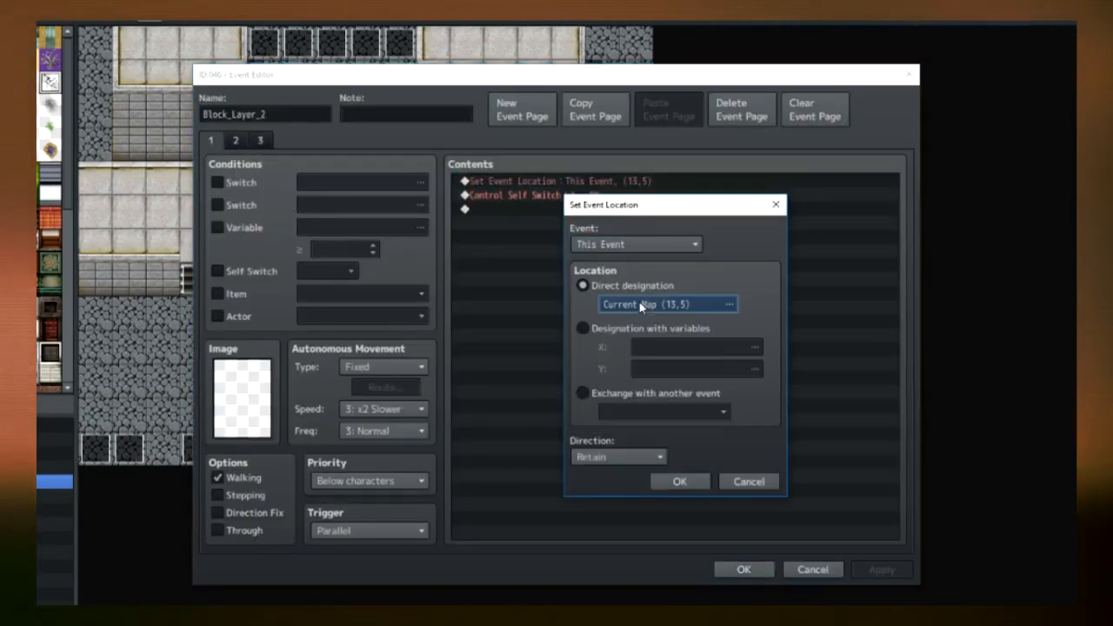
click(729, 304)
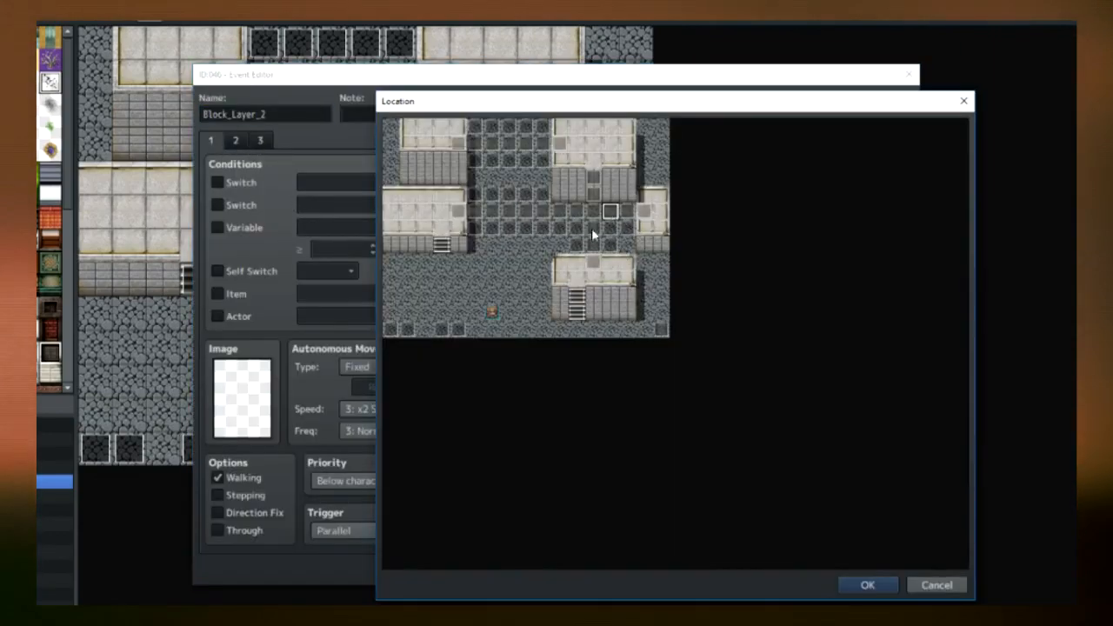
click(866, 584)
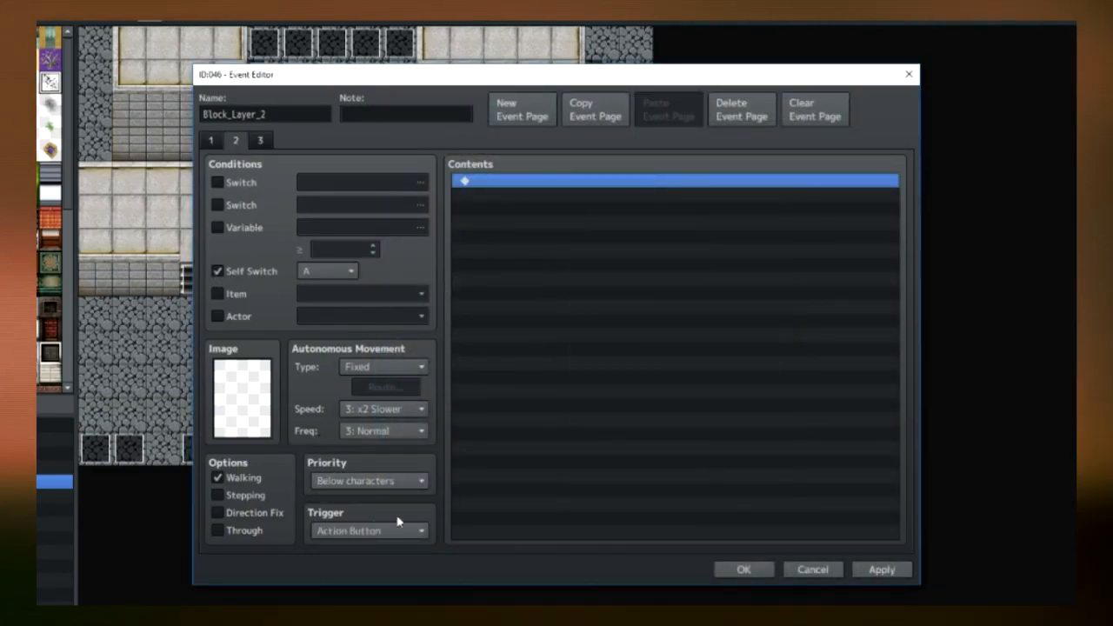
click(217, 226)
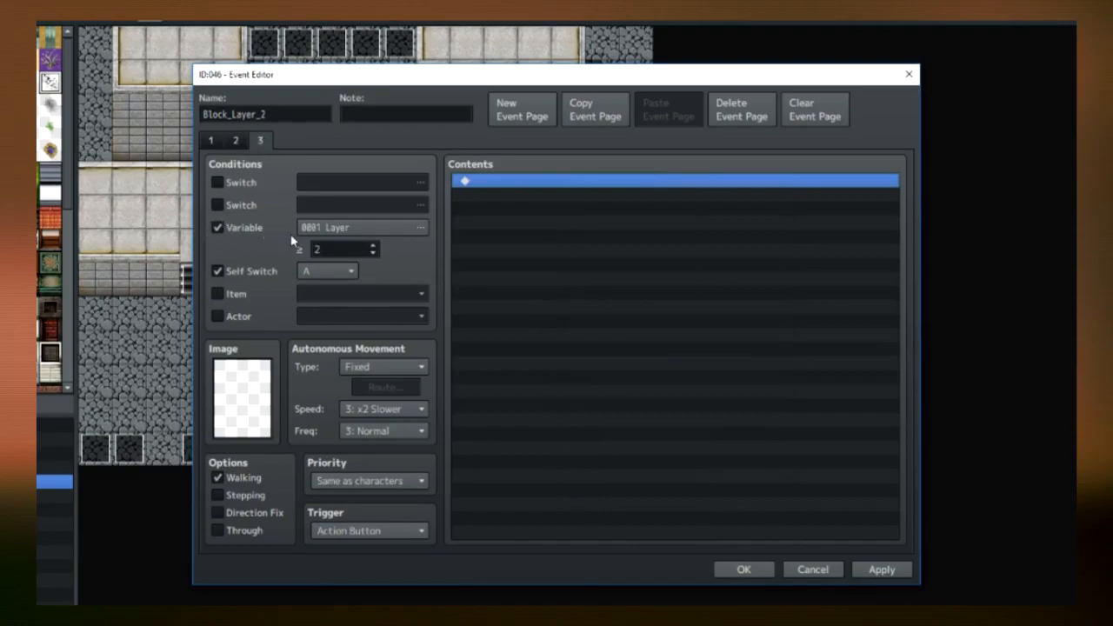
mouse_move(233, 595)
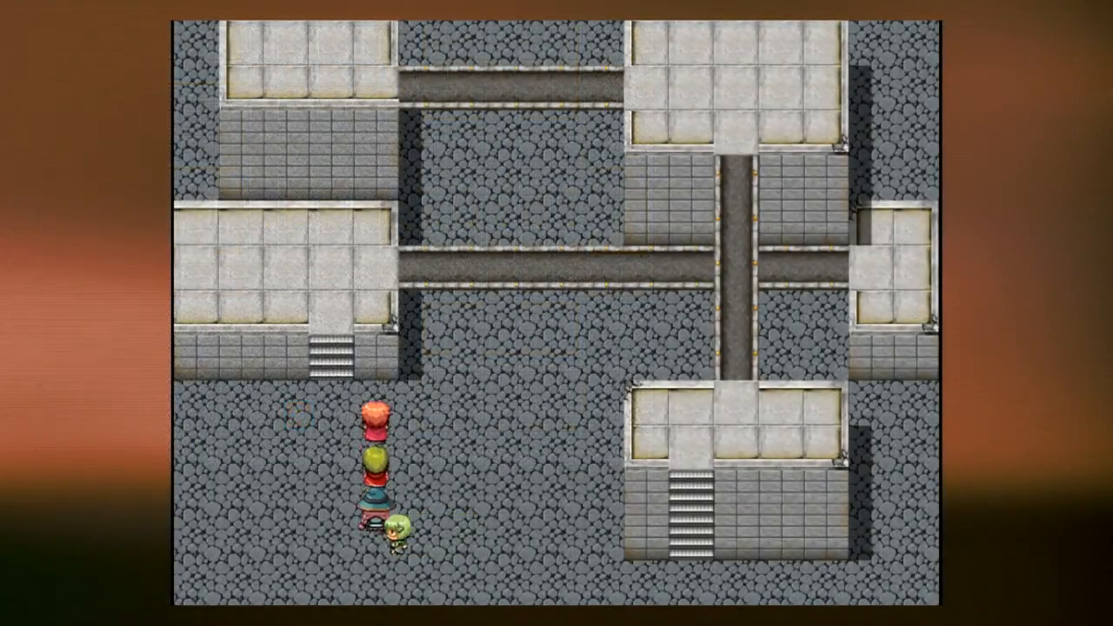
- Playtest and walk the party up onto the middle bridge
key(Up)
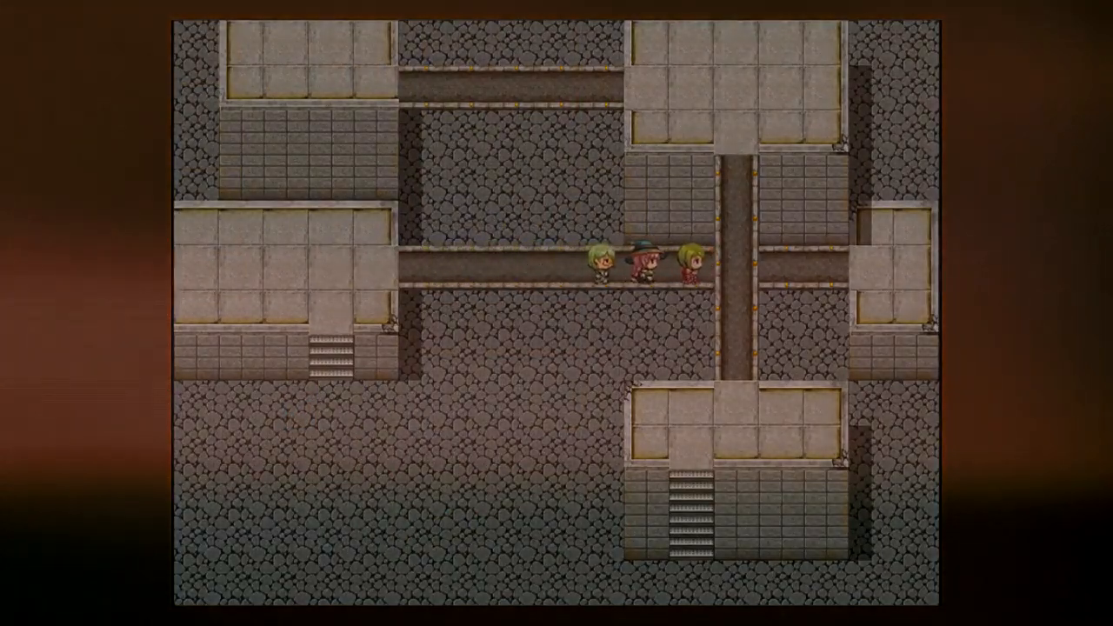